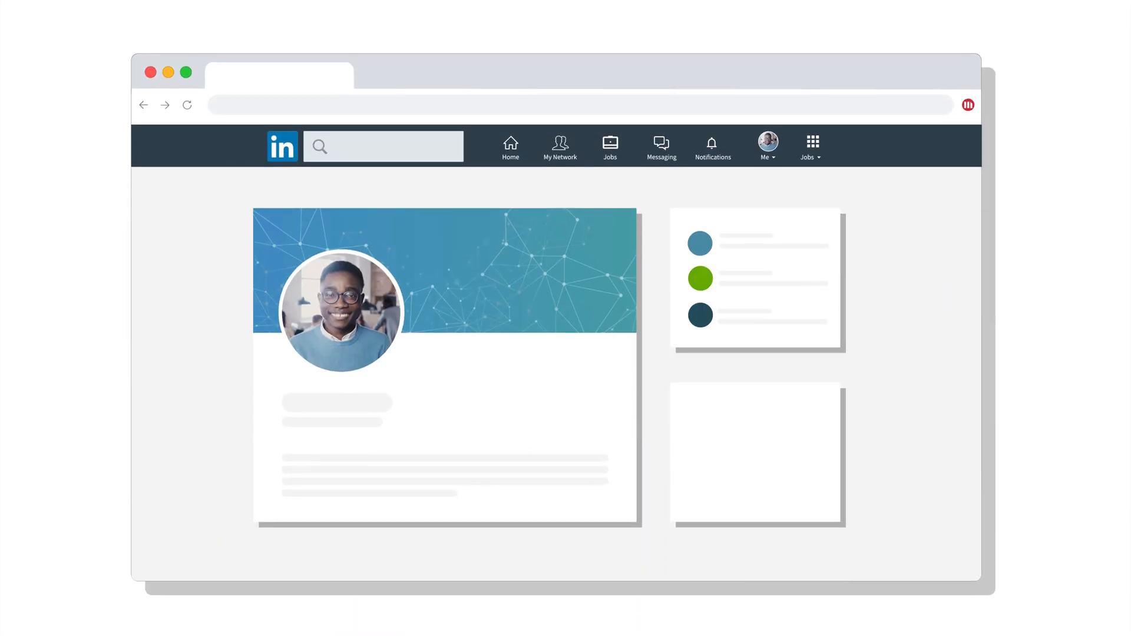
mouse_move(699, 288)
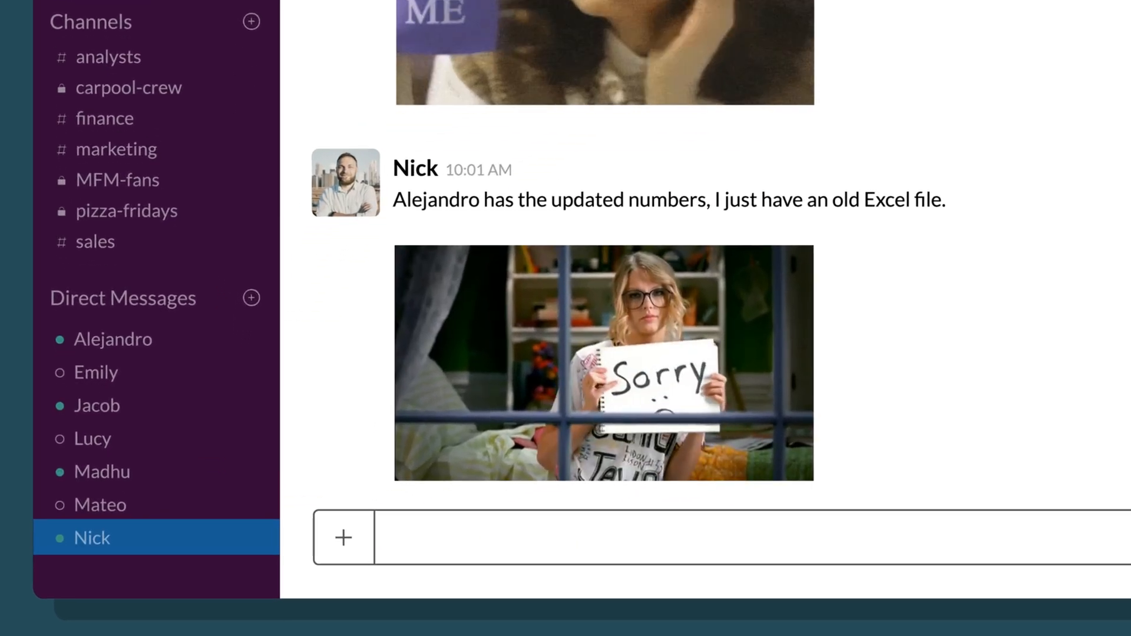
Select Alejandro's shared Q1 Sales Numbers file, log in, and dismiss the Access Denied dialog
click(113, 339)
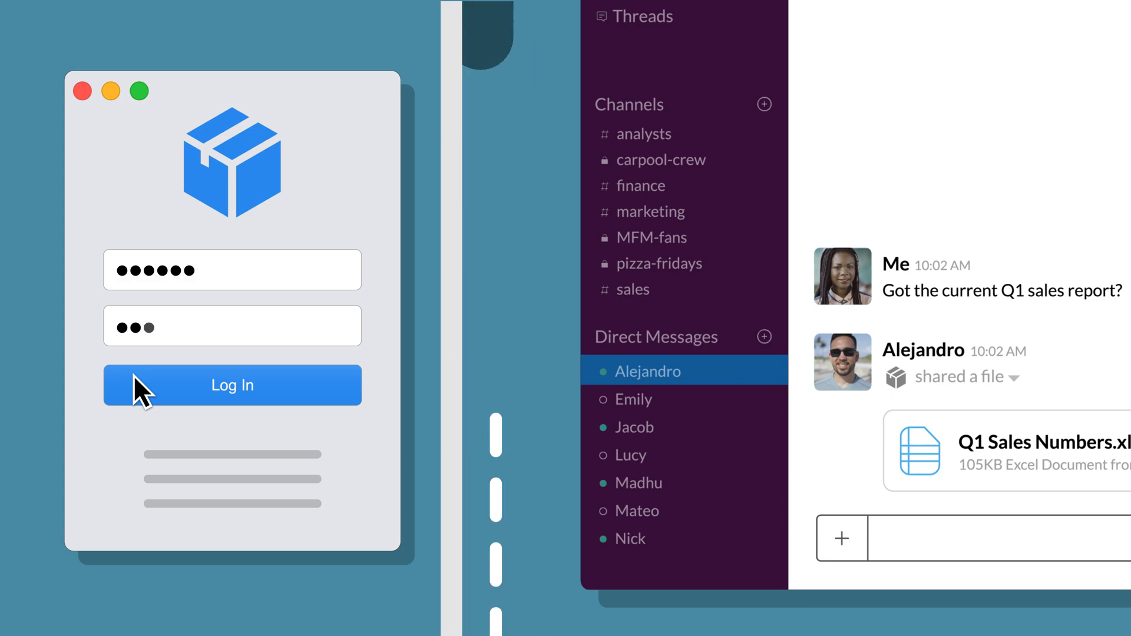
click(232, 385)
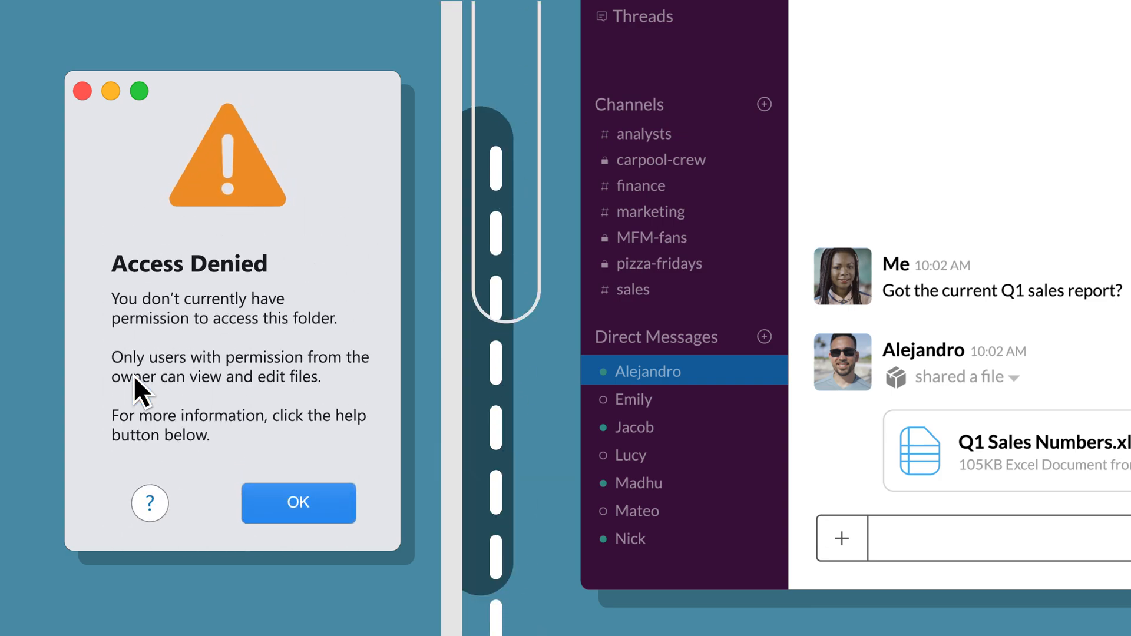
mouse_move(469, 333)
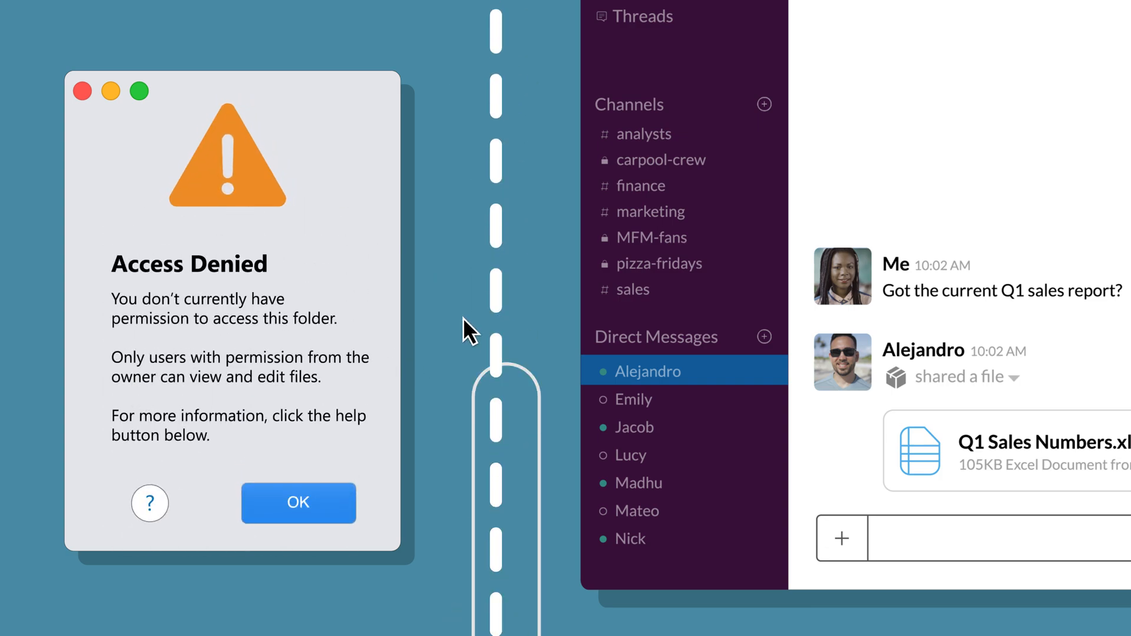
click(298, 504)
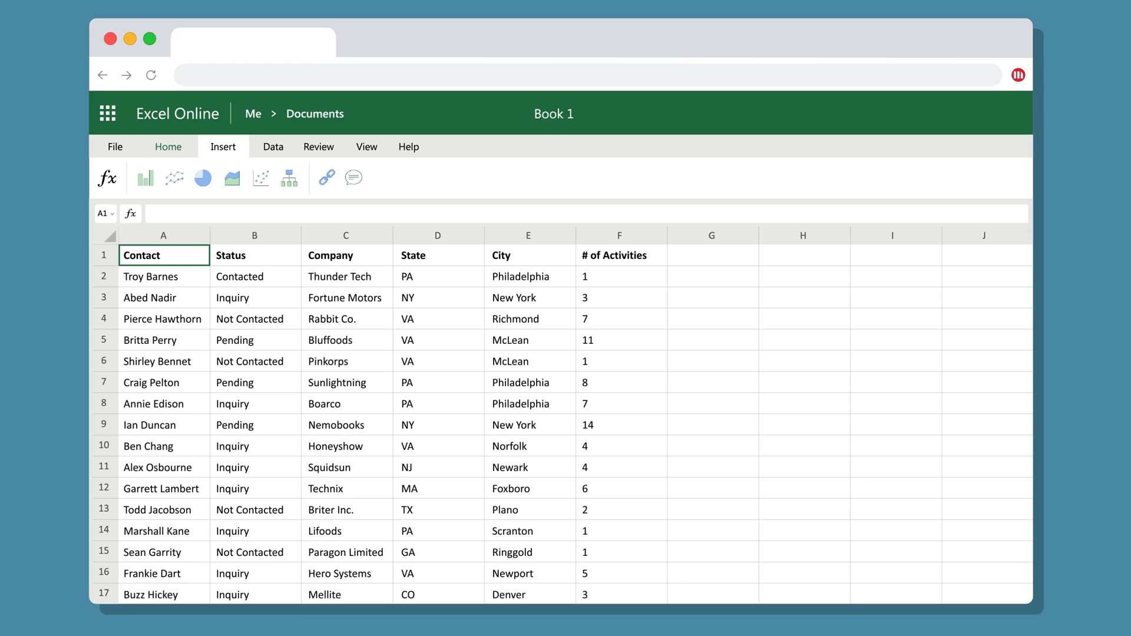
Bring up the HyperIntelligence cards panel over the Book 1 contacts spreadsheet
click(1018, 74)
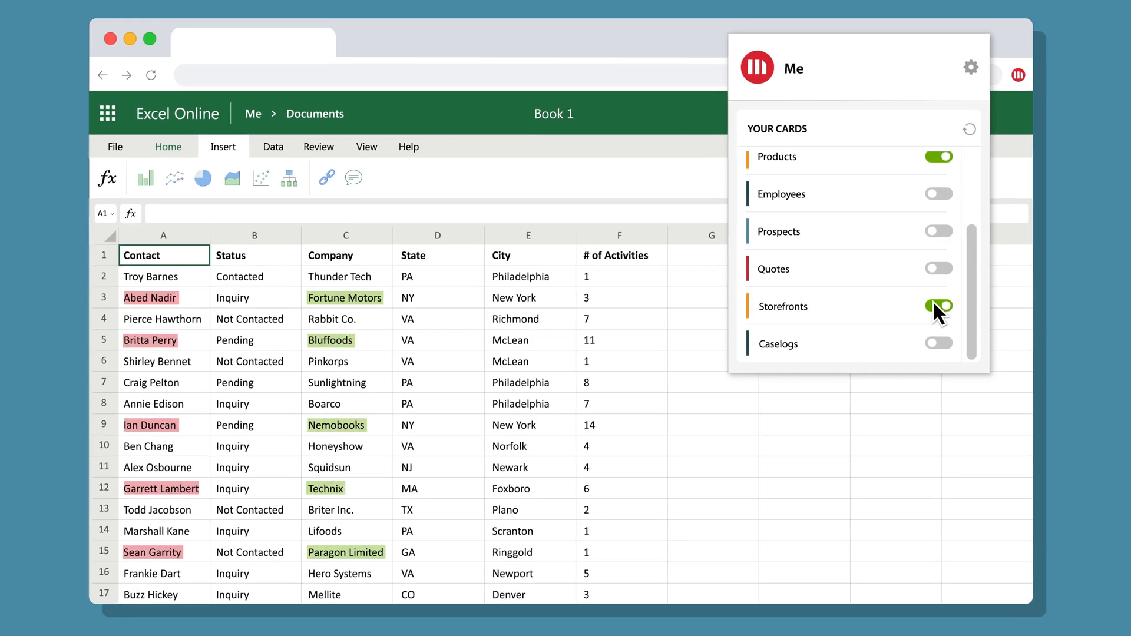
Hover Britta Perry in cell A5 to show her contact card with company, title and notes
click(150, 339)
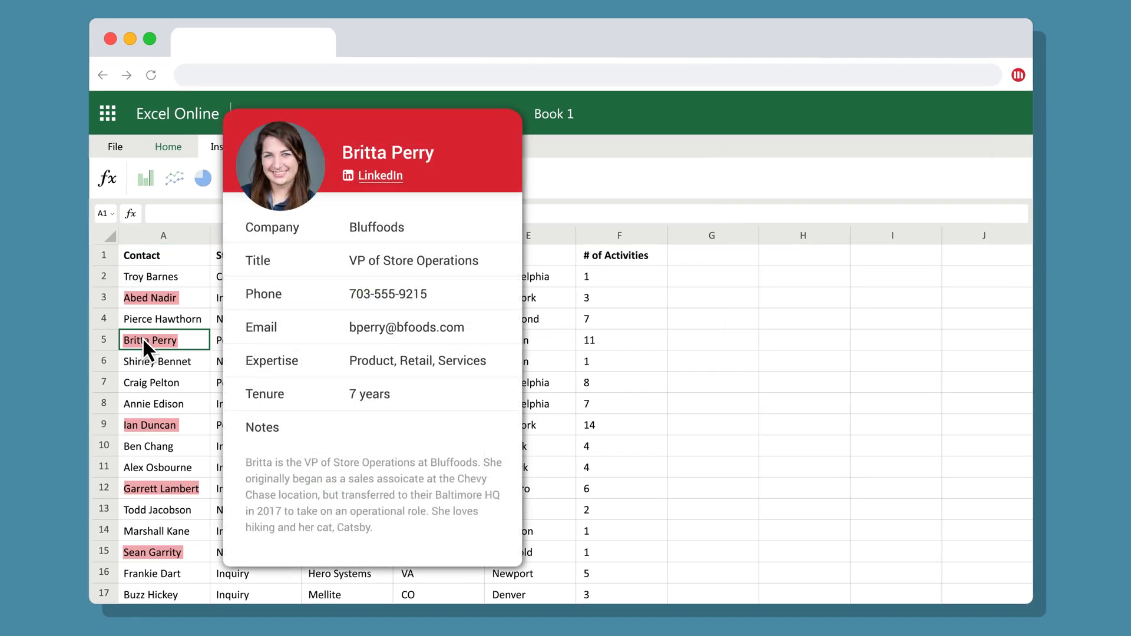